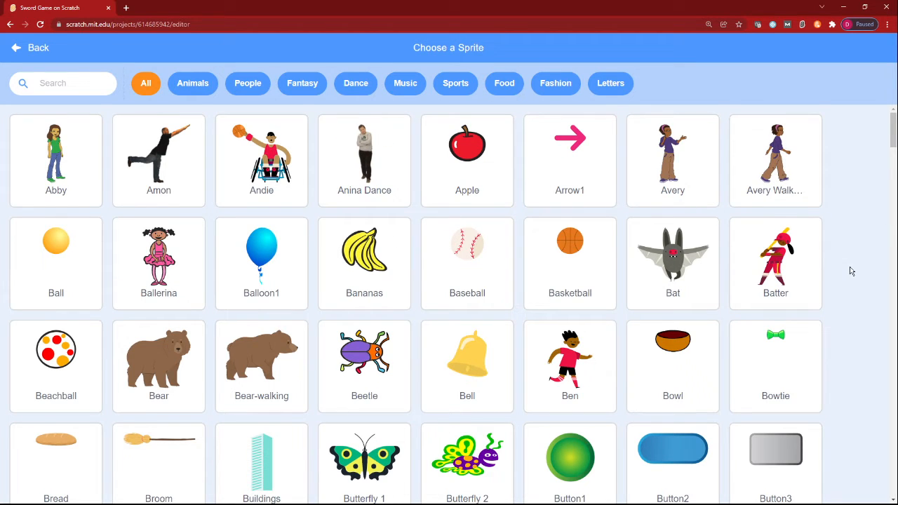
Step: Select the Cat sprite, briefly place a green-flag trigger in its code and discard it again
scroll(down, 3)
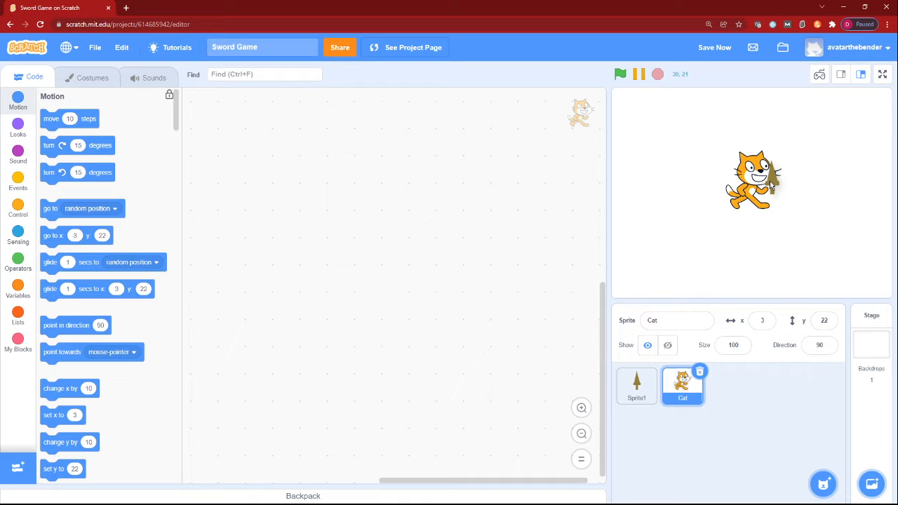
click(637, 386)
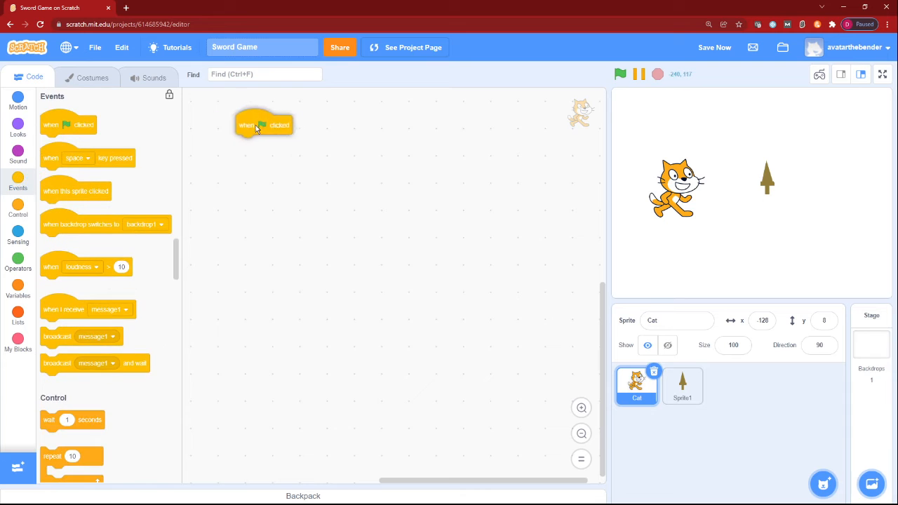
drag(264, 125, 401, 151)
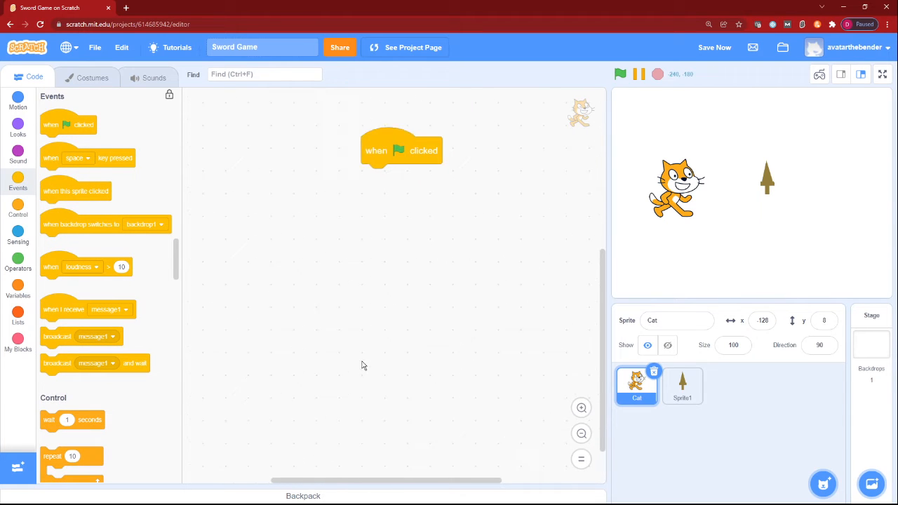
drag(401, 150, 364, 171)
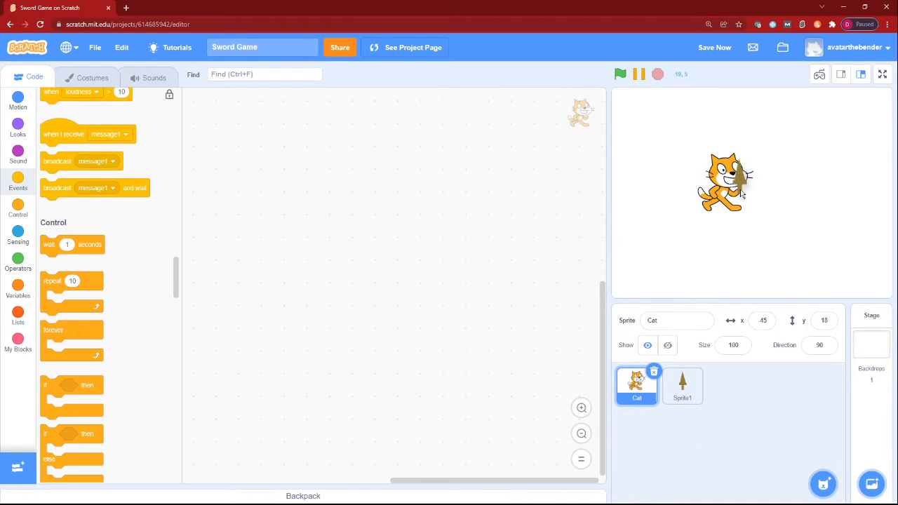
Step: On the sword sprite, build: when green flag clicked, forever go to Cat
click(681, 386)
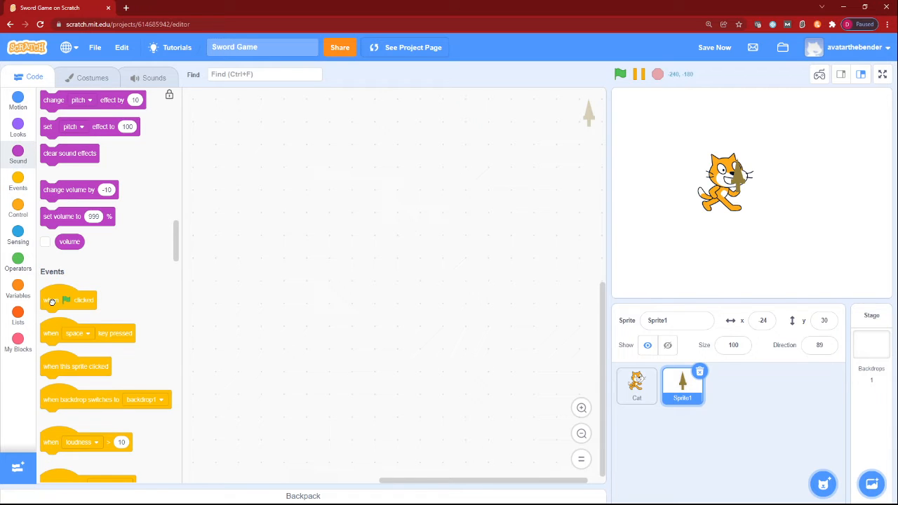
drag(67, 301, 294, 177)
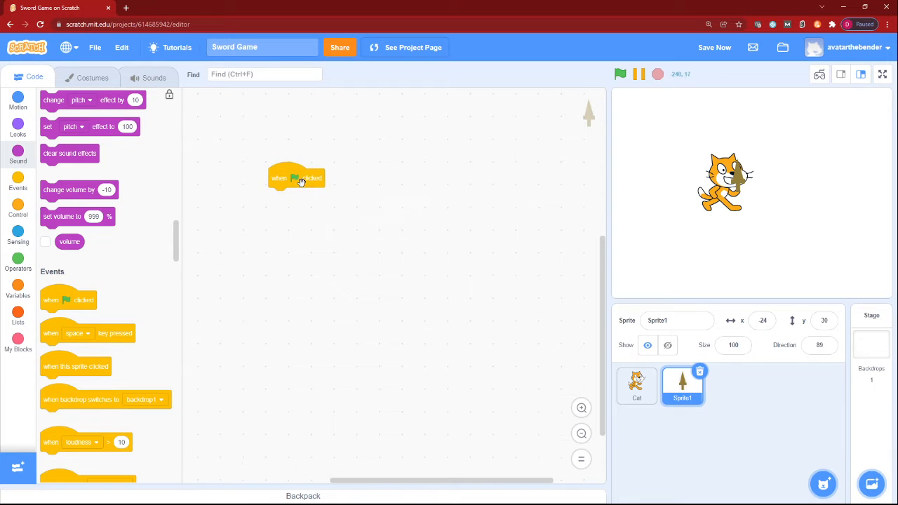
drag(296, 177, 302, 140)
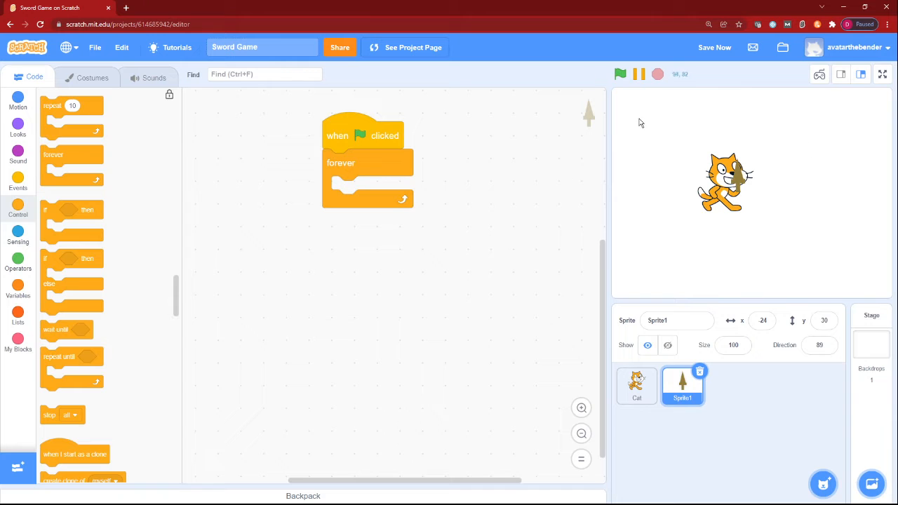
click(17, 101)
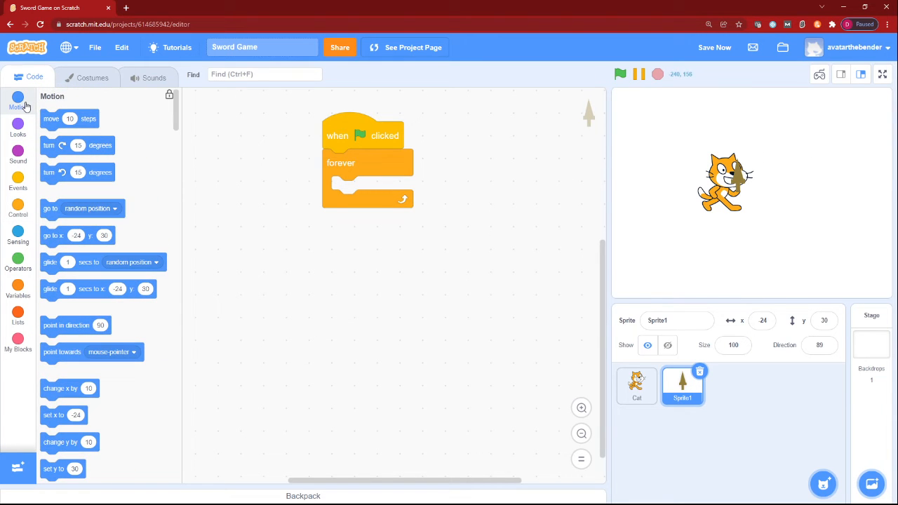
mouse_move(741, 181)
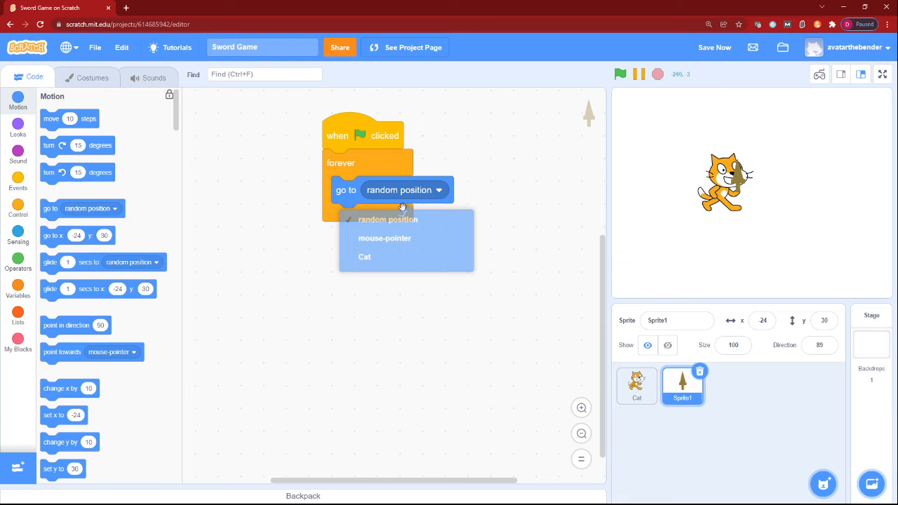
click(365, 257)
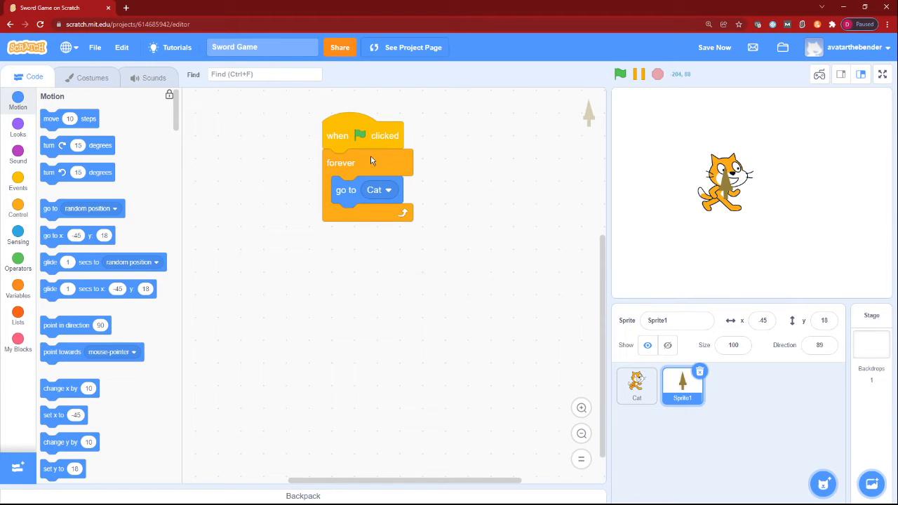
Step: Select the whole sword drawing in the paint editor and move it to the right of the canvas
click(93, 77)
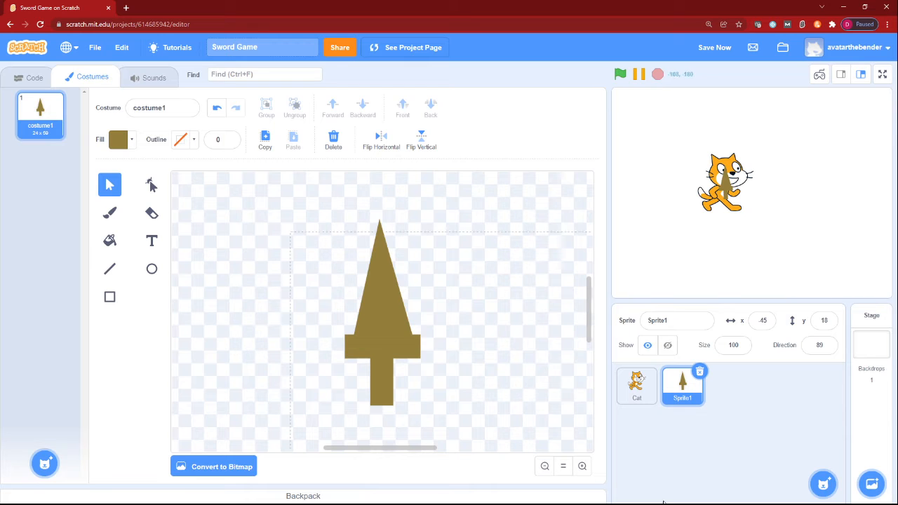
click(381, 379)
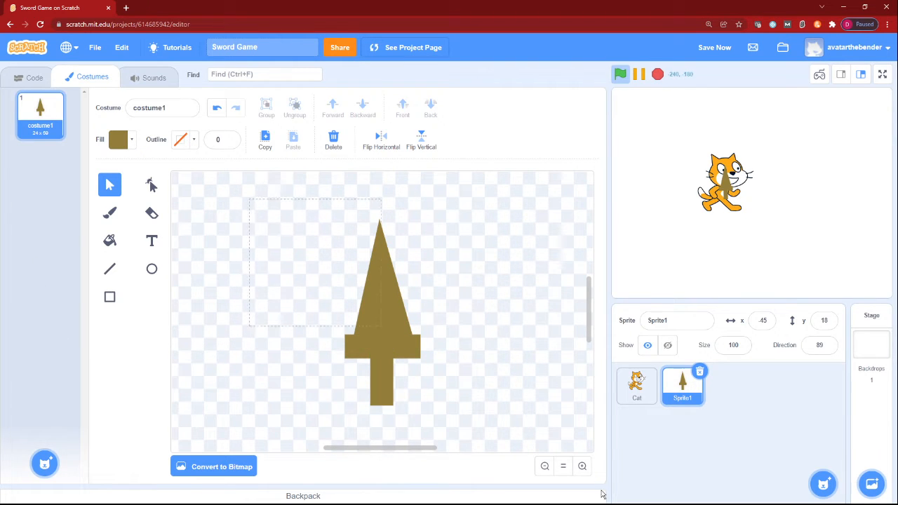
drag(381, 309, 448, 294)
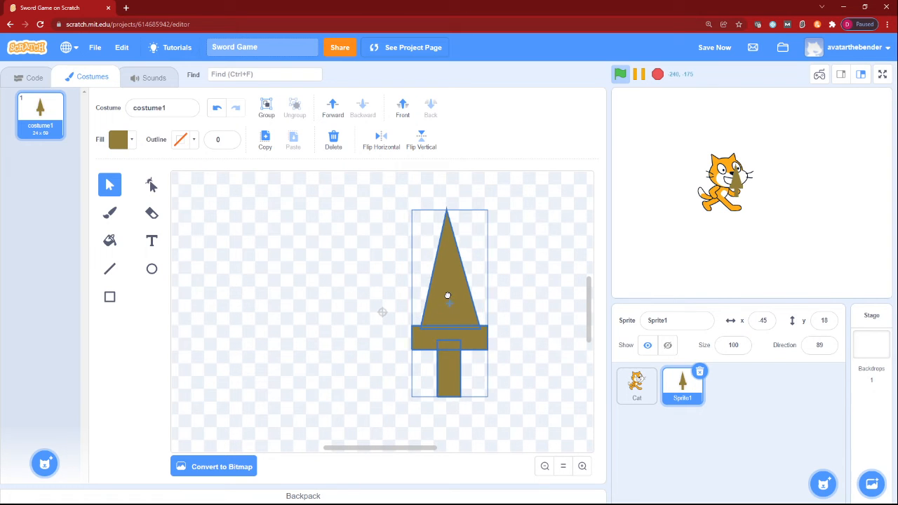
drag(446, 294, 446, 275)
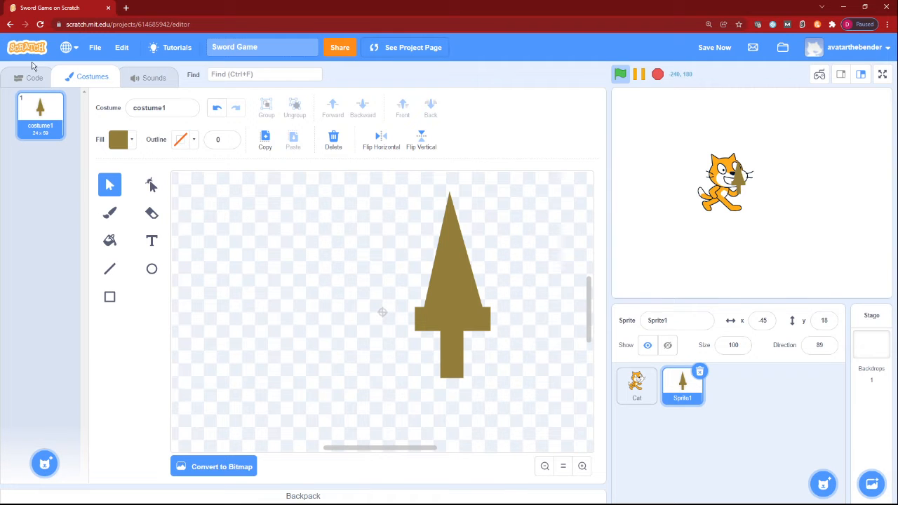
click(34, 79)
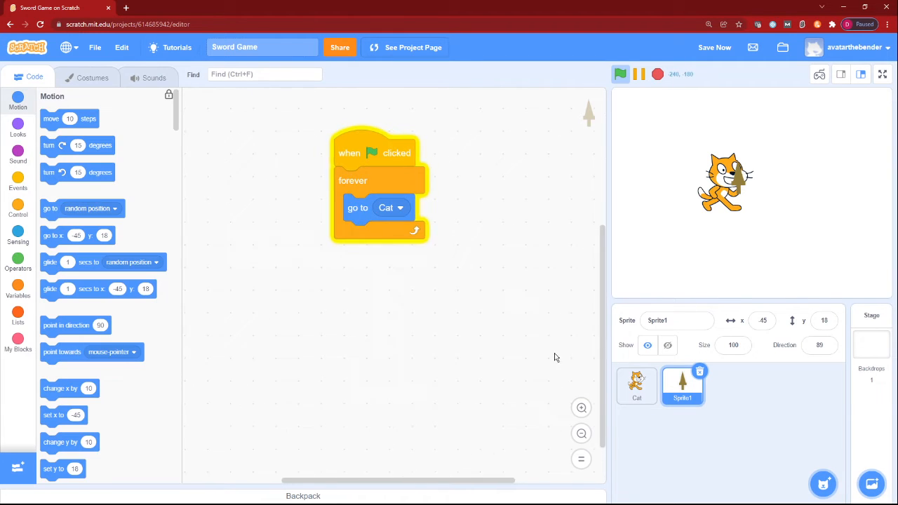
Step: Inside forever, add 'if key space pressed then' holding 'repeat 6' of 'turn right 15 degrees'
click(17, 207)
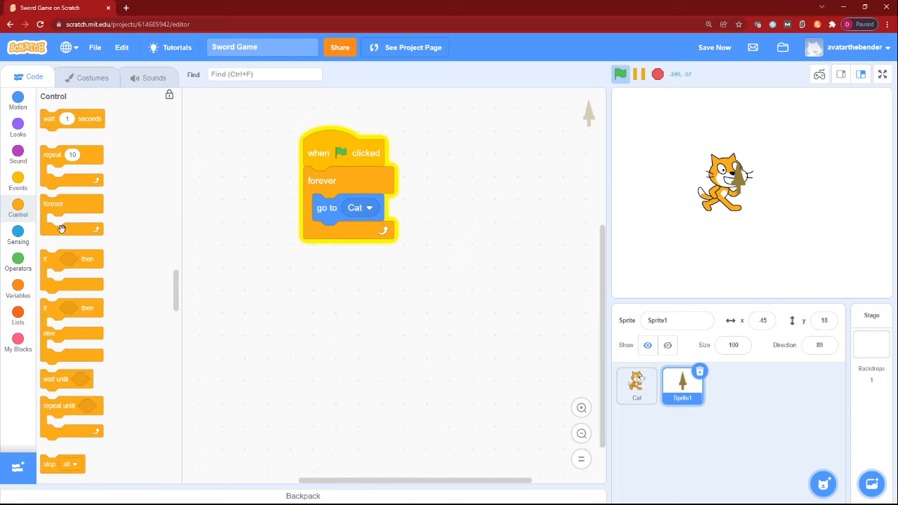
drag(63, 258, 351, 235)
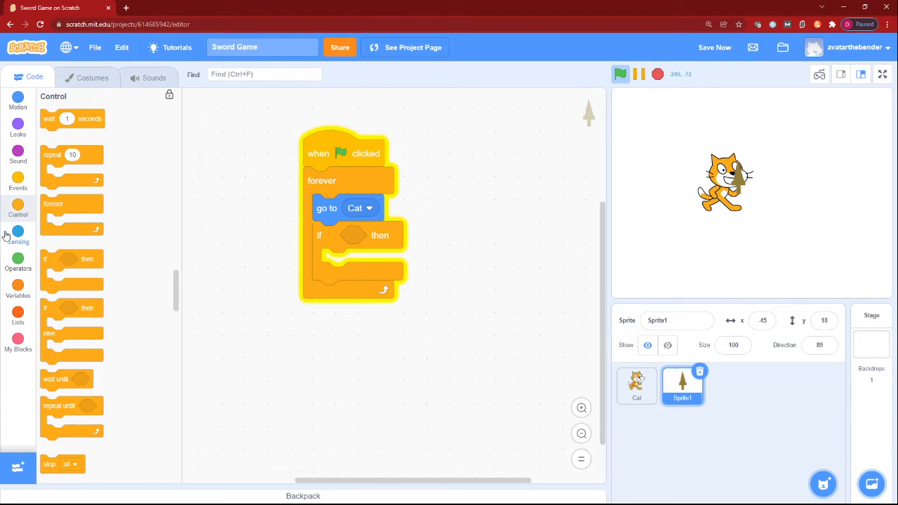
click(17, 237)
text(6)
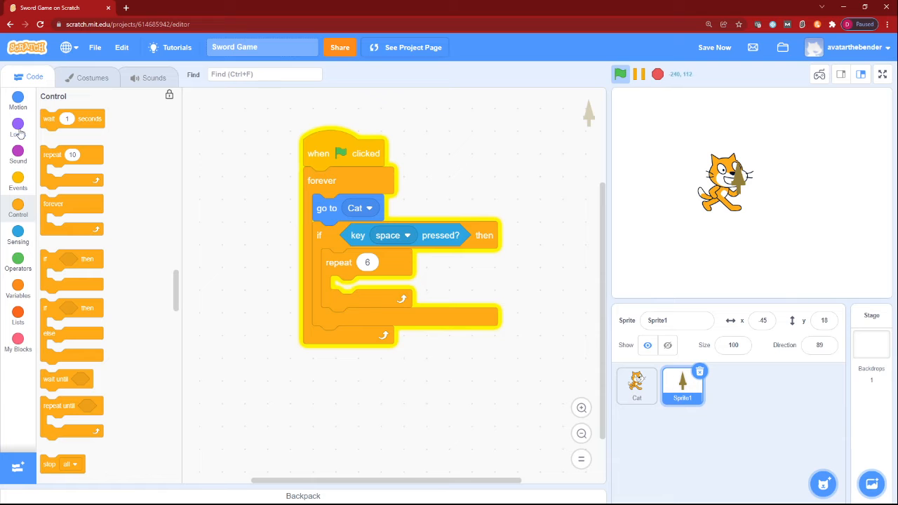
click(17, 98)
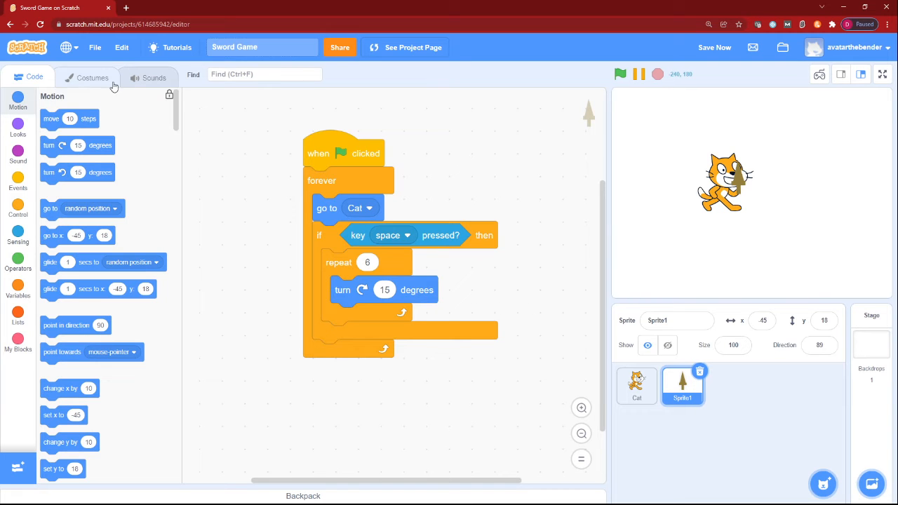
click(92, 77)
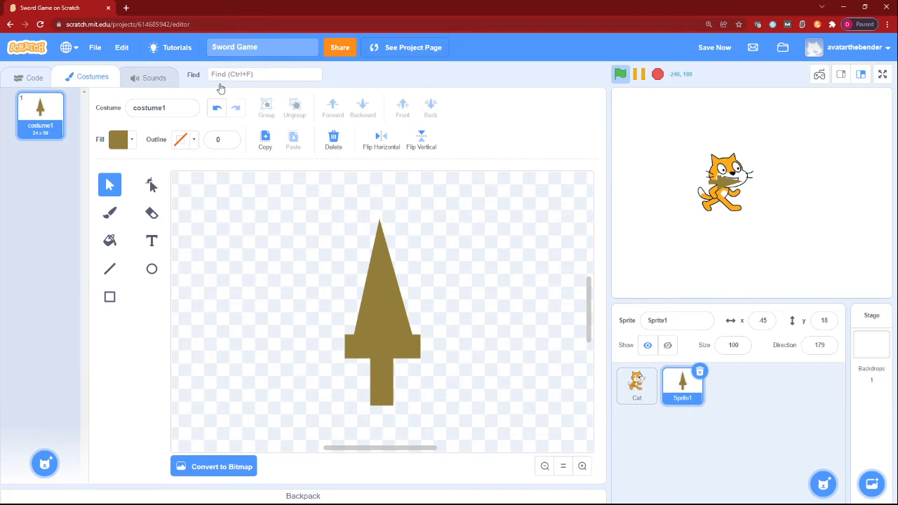
Step: After the swing, add 'wait 1 seconds' and a duplicated 'repeat 6' turning left 15 degrees
click(33, 78)
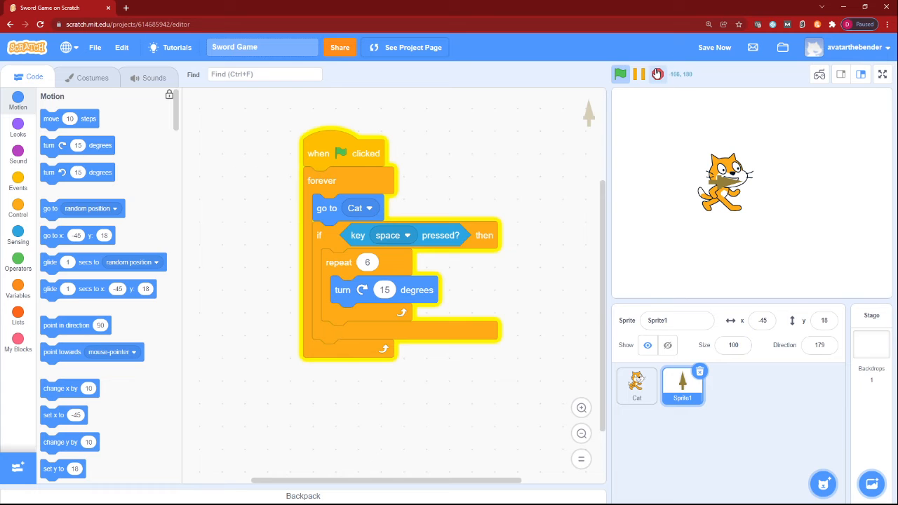
click(17, 151)
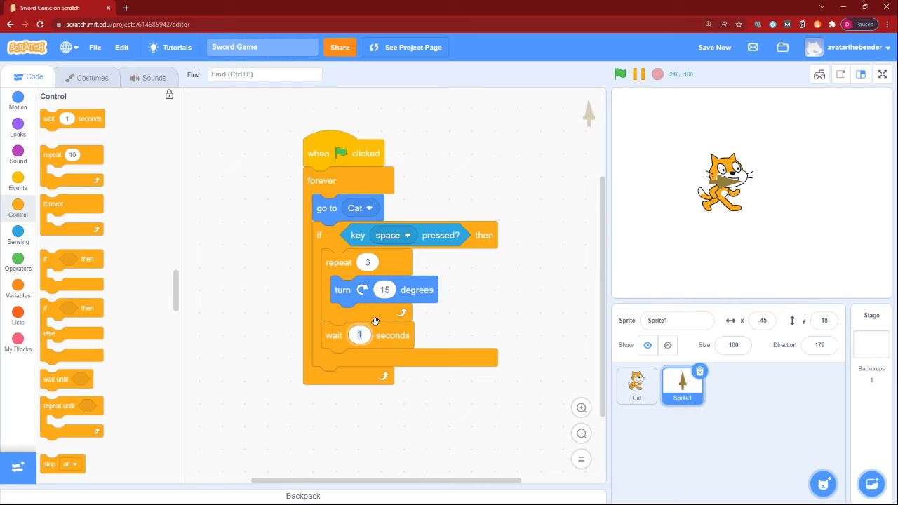
right_click(376, 289)
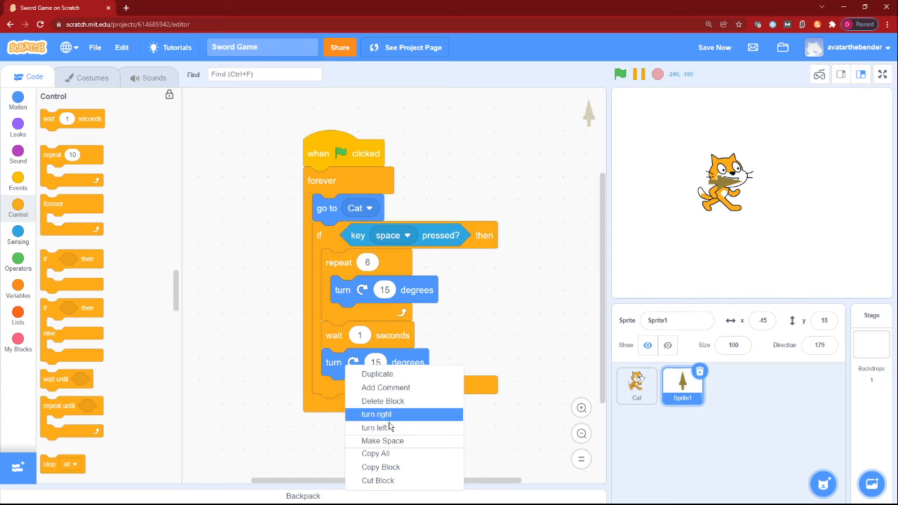
click(382, 401)
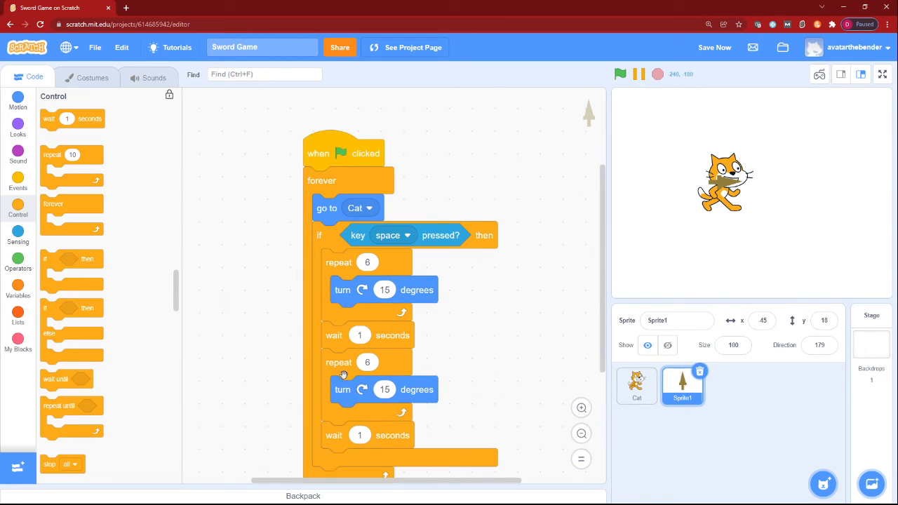
Step: Run the project with the green flag to test the sword swinging and returning
click(620, 73)
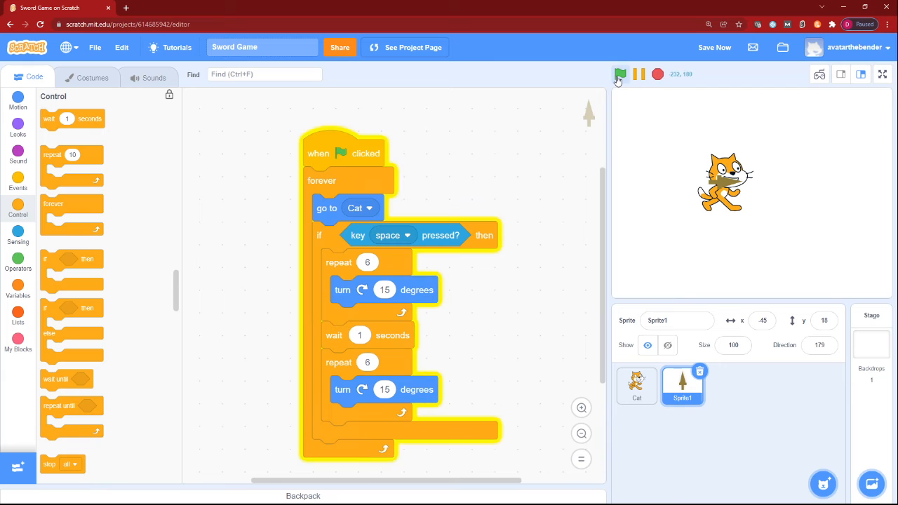
click(621, 74)
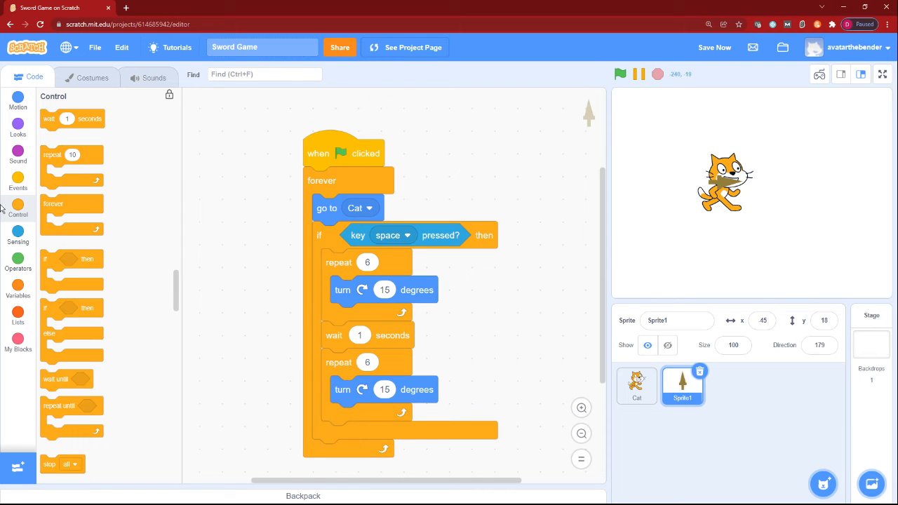
click(620, 73)
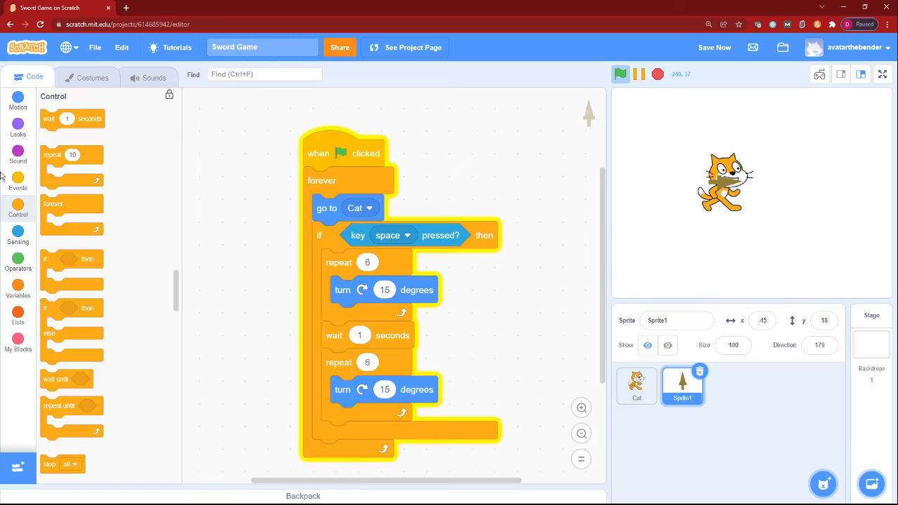
Step: Add 'point in direction 90' under the green-flag trigger and run the project to test it
click(17, 101)
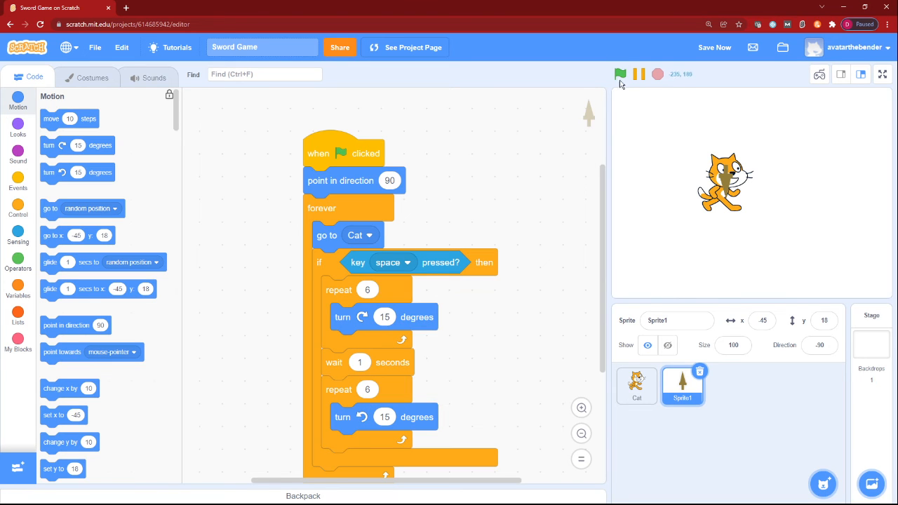
click(620, 73)
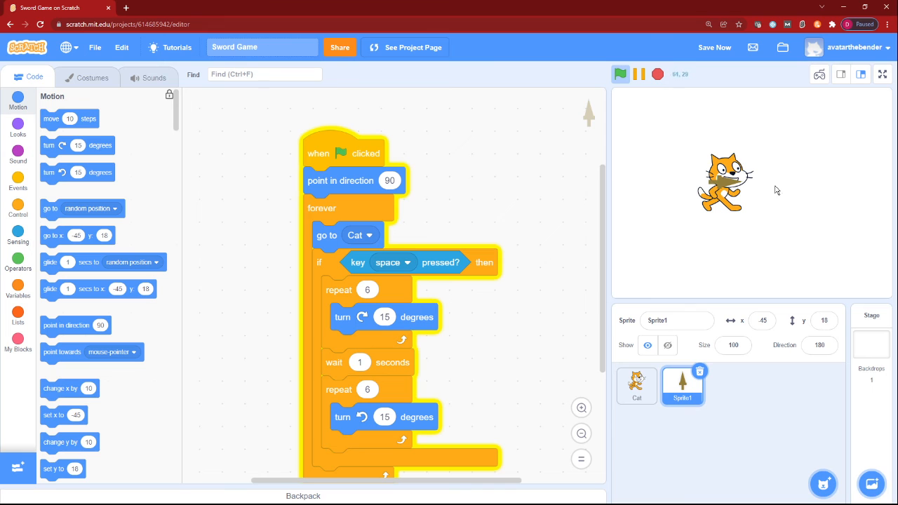
click(621, 73)
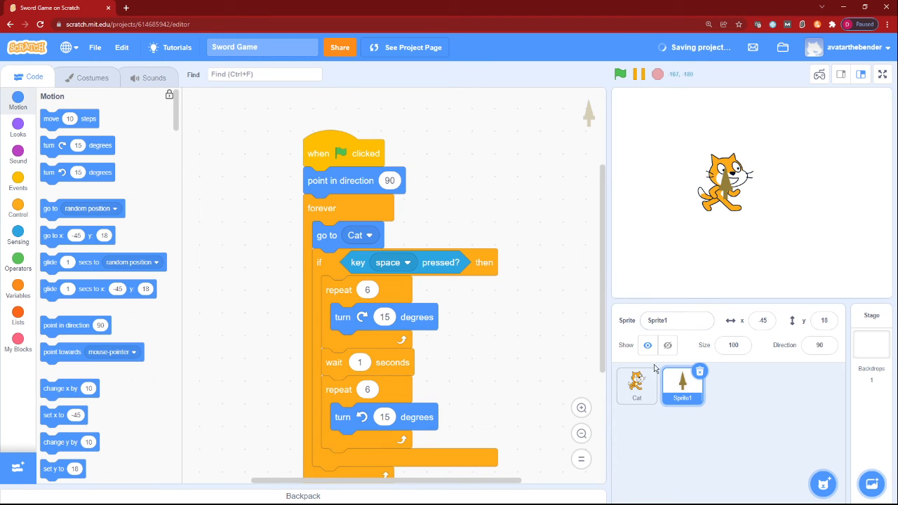